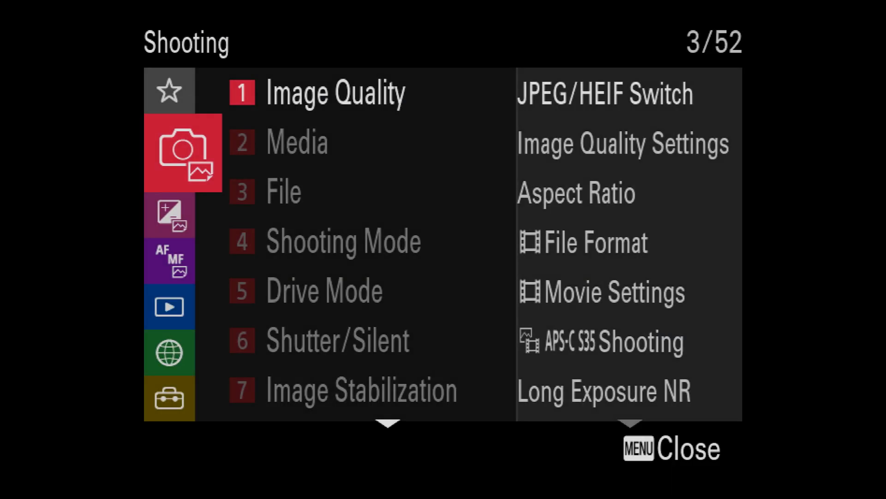
Go to the Network tab and enter the Wi-Fi submenu with Access Point Set. highlighted
{"action": "left_click", "coordinate": [182, 290]}
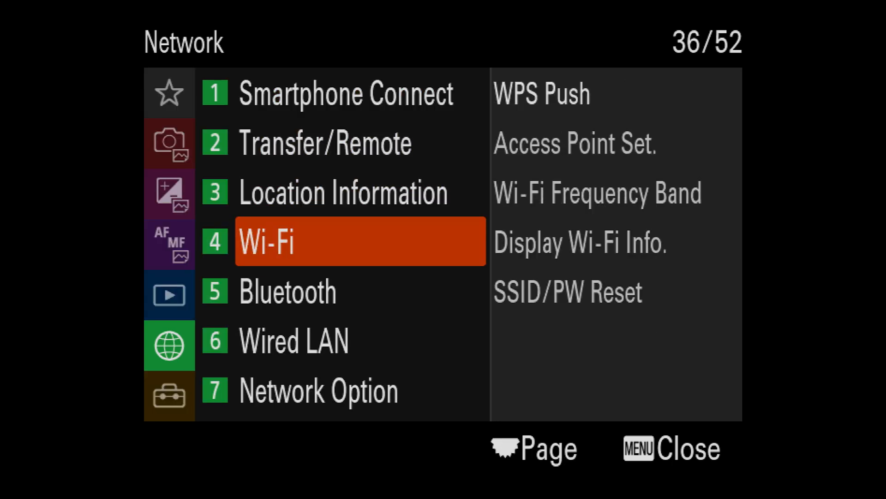
{"action": "left_click", "coordinate": [360, 241]}
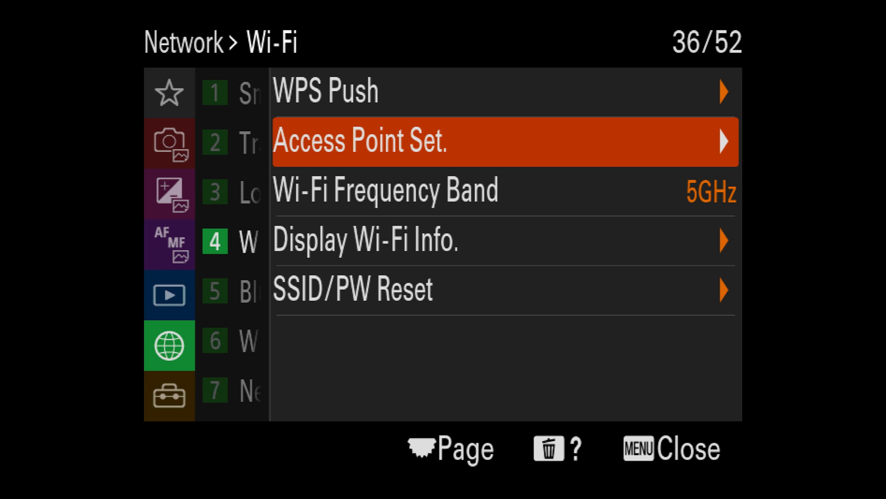
Choose the Yphoto3 network in Access Point Set. and enter its password
{"action": "left_click", "coordinate": [506, 142]}
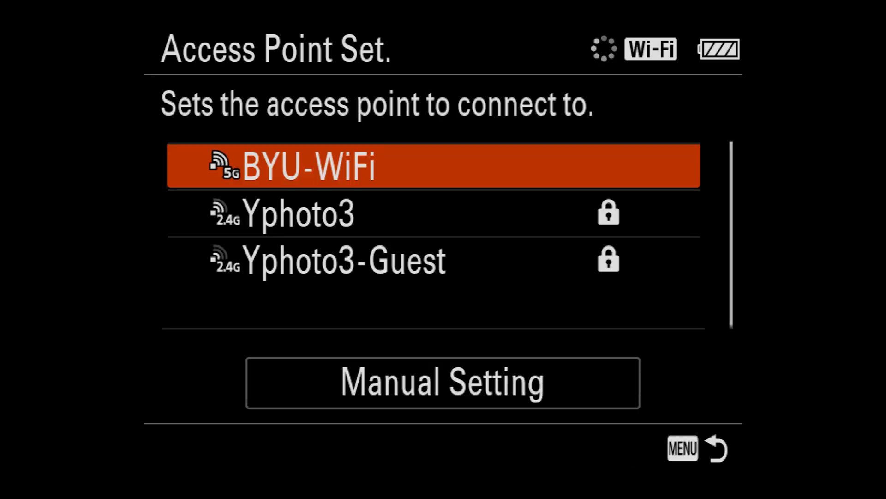
{"action": "key", "text": "Down"}
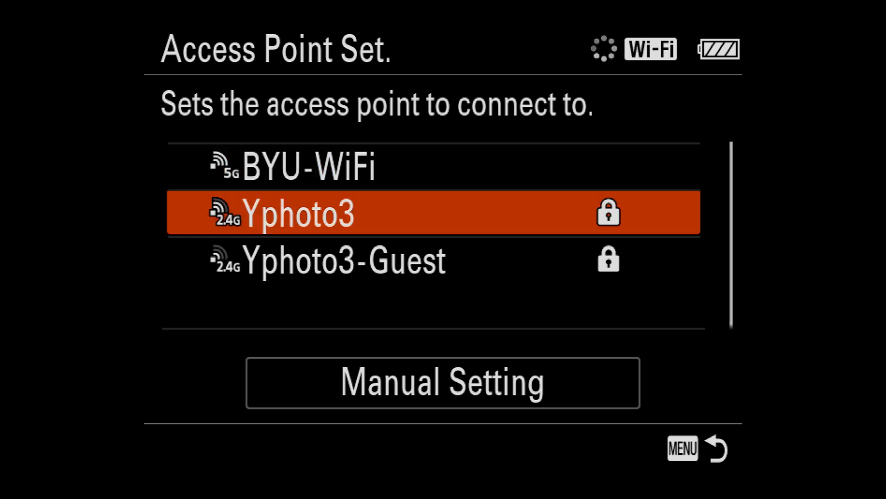
{"action": "left_click", "coordinate": [300, 213]}
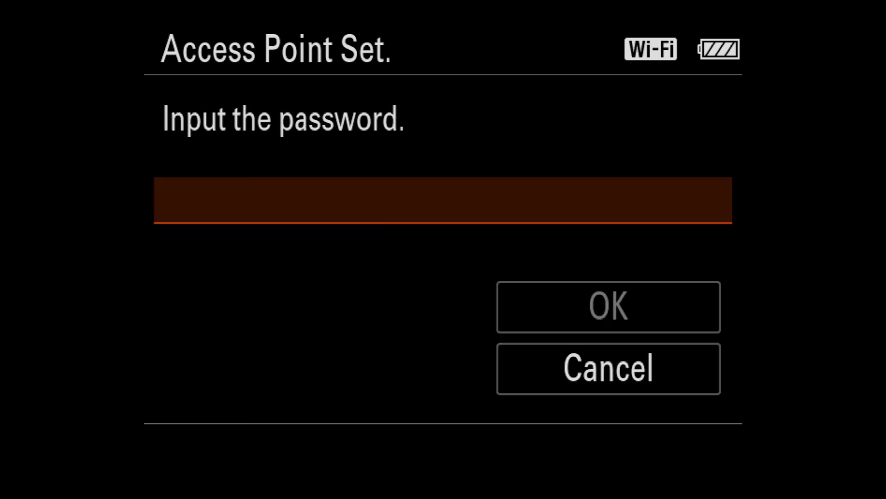
{"action": "left_click", "coordinate": [444, 200]}
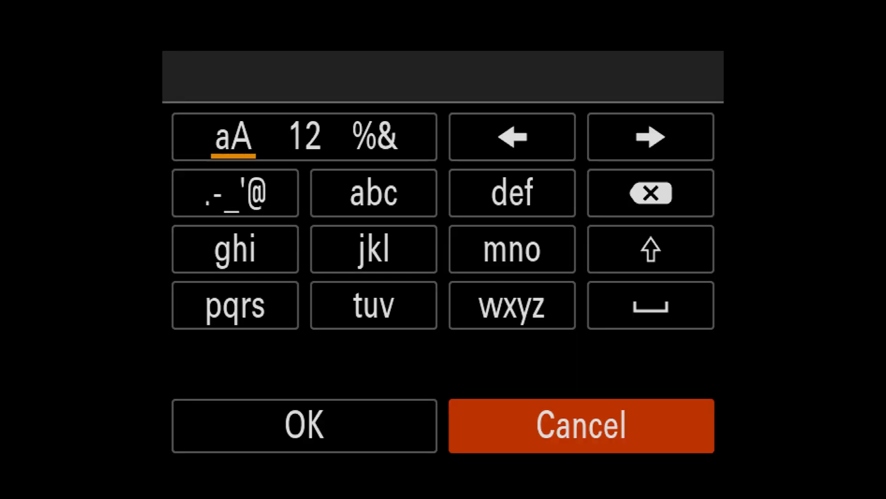
{"action": "left_click", "coordinate": [511, 248]}
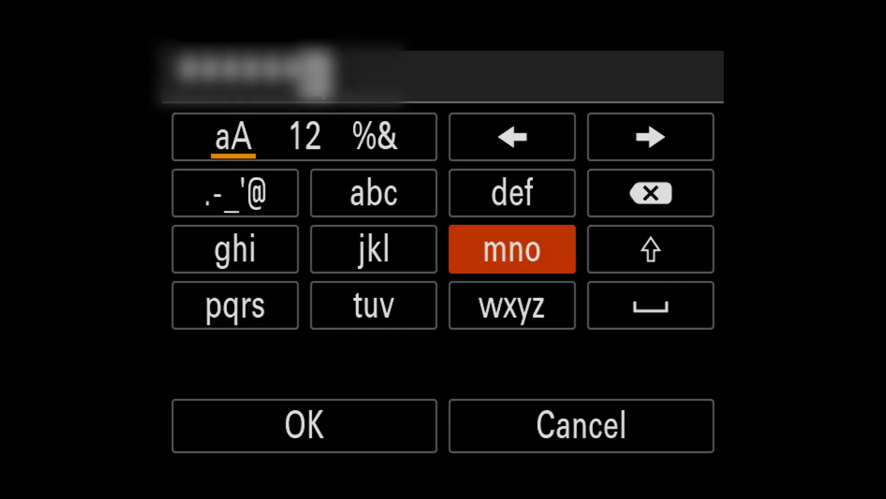
{"action": "left_click", "coordinate": [304, 425]}
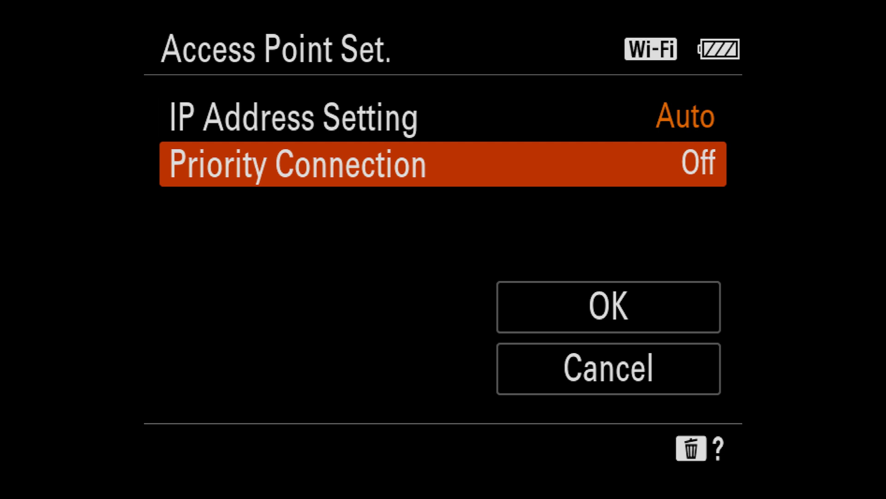
Turn Priority Connection on and save the Yphoto3 access point
{"action": "left_click", "coordinate": [441, 165]}
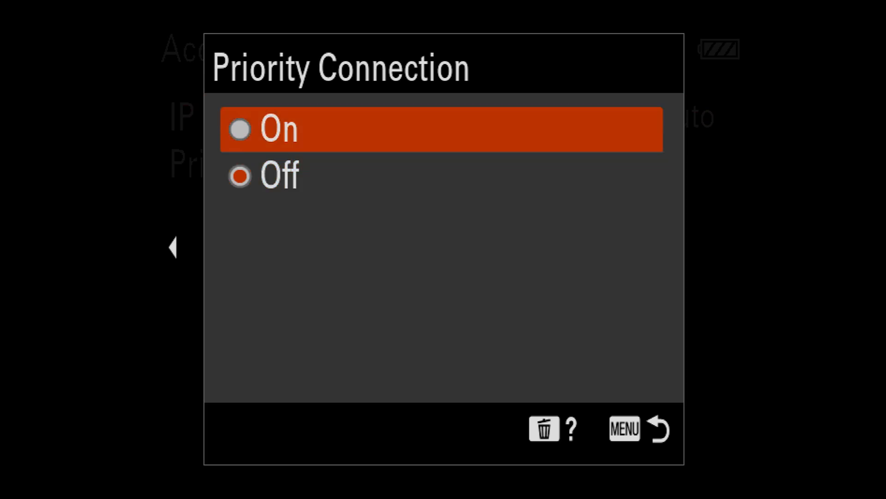
{"action": "left_click", "coordinate": [277, 128]}
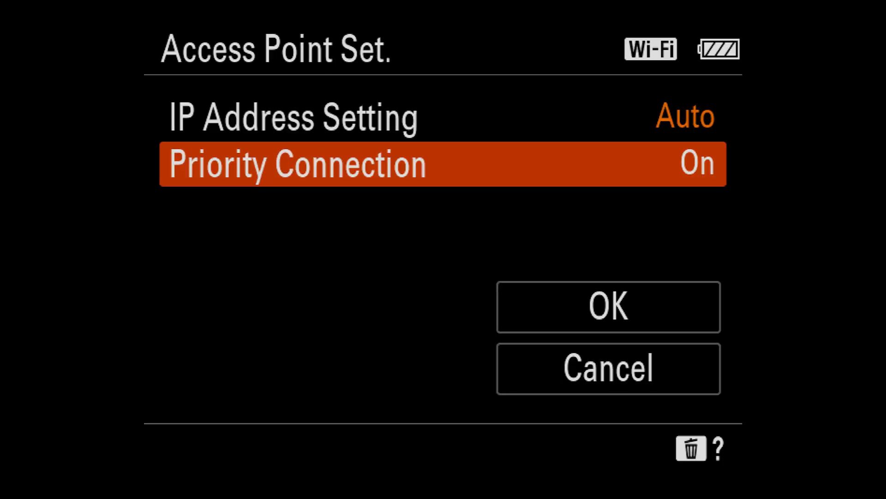
{"action": "left_click", "coordinate": [608, 307]}
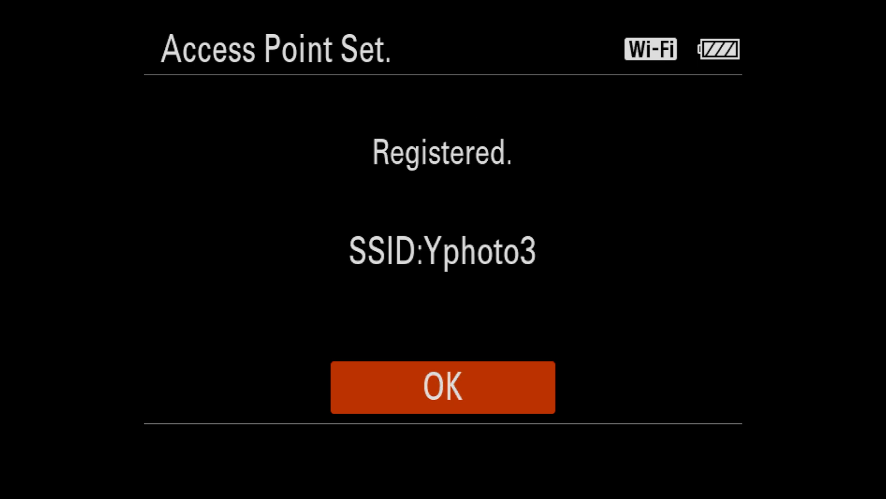
Acknowledge the registration and set the FTP Function, reaching the Server Setting list
{"action": "left_click", "coordinate": [442, 387]}
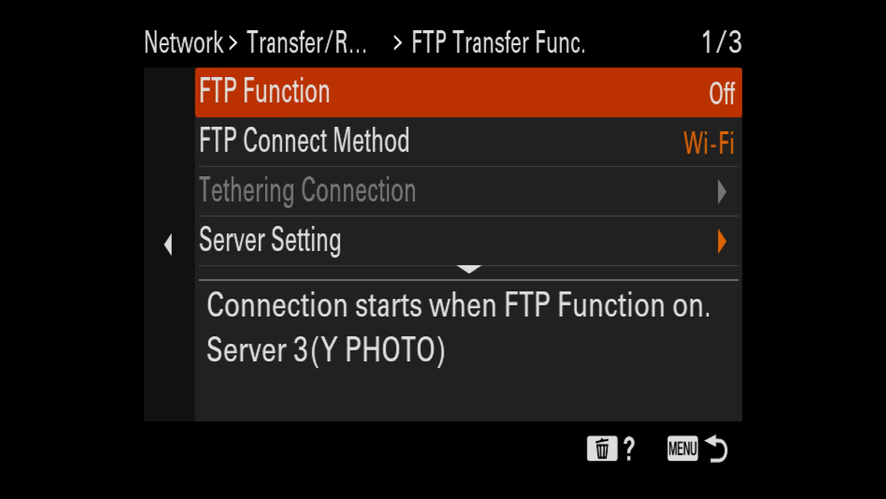
{"action": "left_click", "coordinate": [263, 91]}
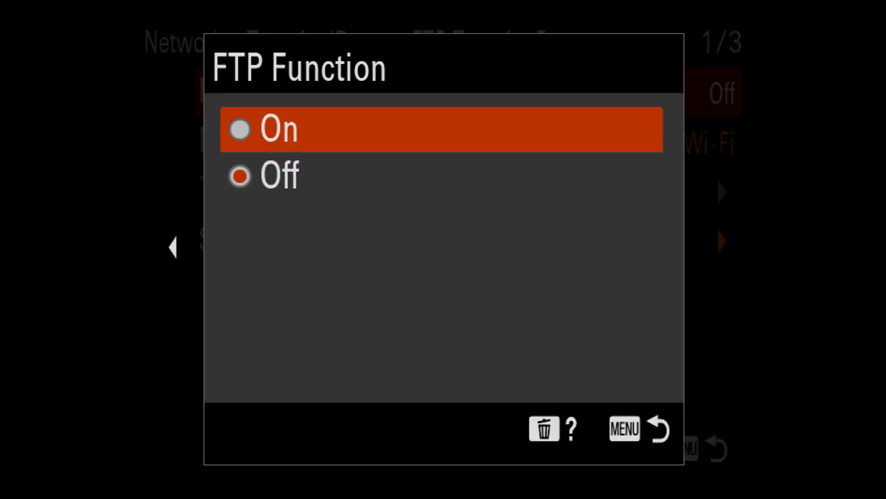
{"action": "left_click", "coordinate": [441, 129]}
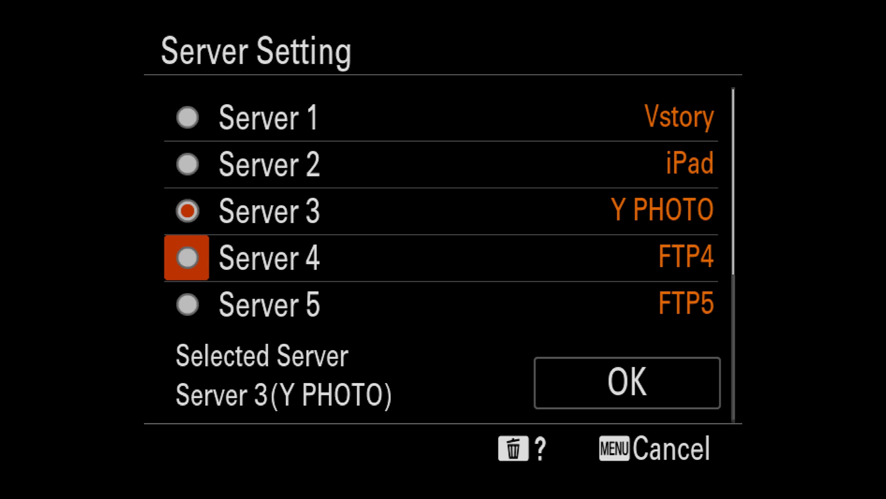
Select Server 4 and set its display name to BRANDS
{"action": "left_click", "coordinate": [188, 257]}
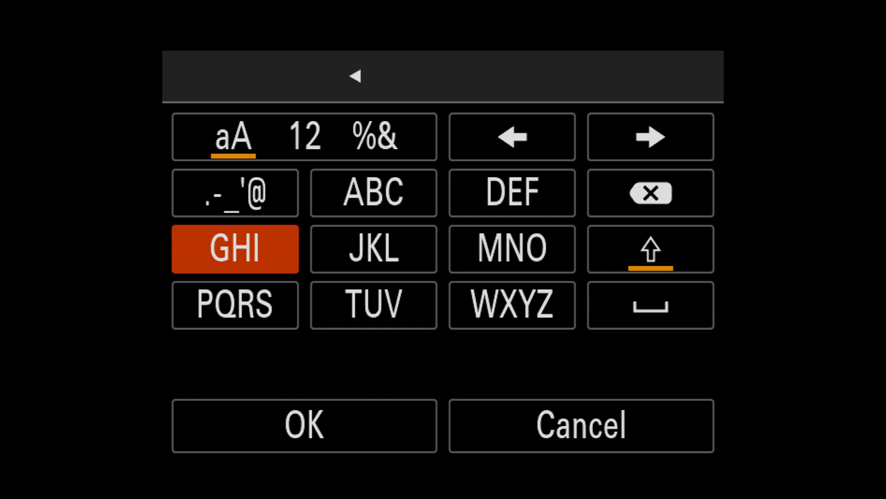
{"action": "left_click", "coordinate": [373, 248]}
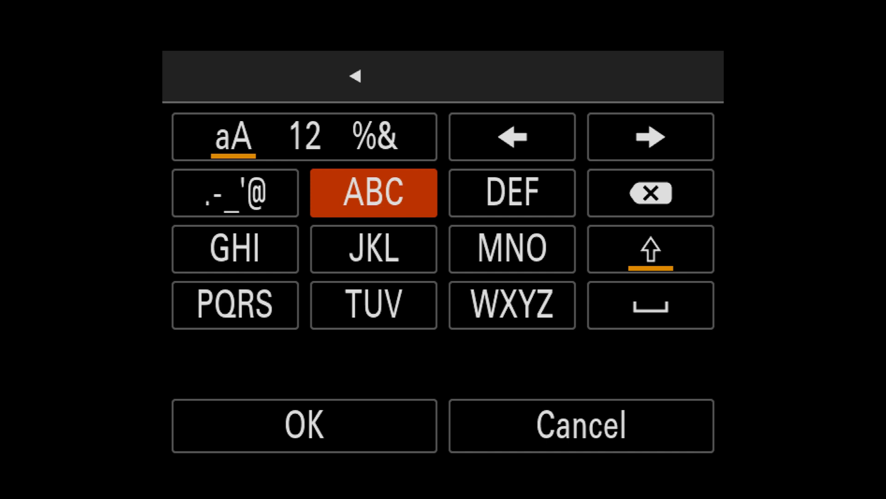
{"action": "left_click", "coordinate": [303, 425]}
{"action": "type", "text": "BRANDS"}
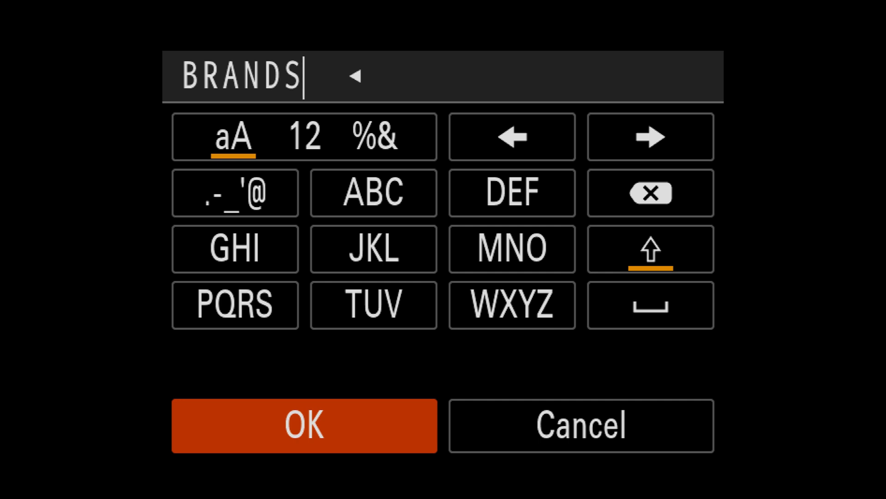
{"action": "left_click", "coordinate": [304, 425]}
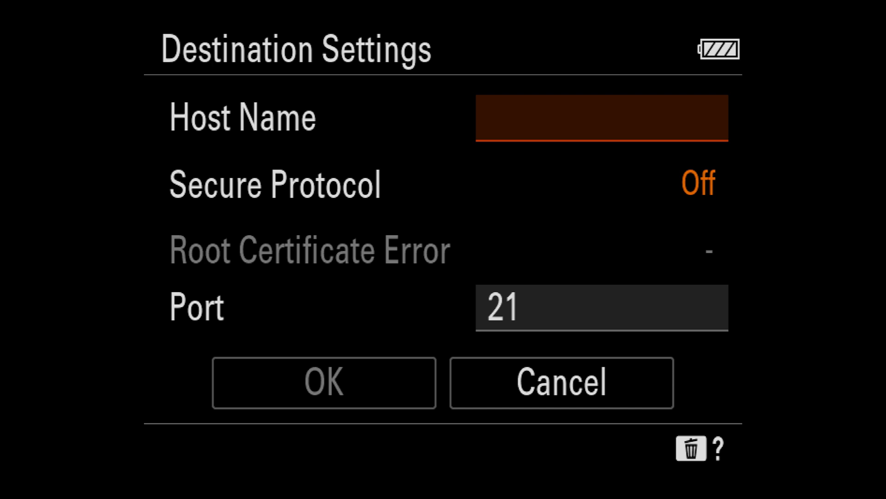
Enter the ftp.photoshelter host name, keeping port 21 and secure protocol off
{"action": "left_click", "coordinate": [602, 118]}
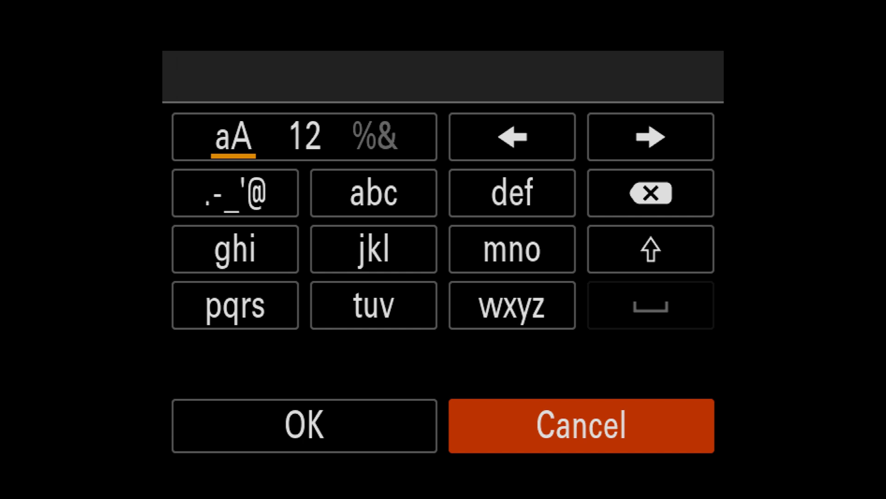
{"action": "left_click", "coordinate": [511, 248]}
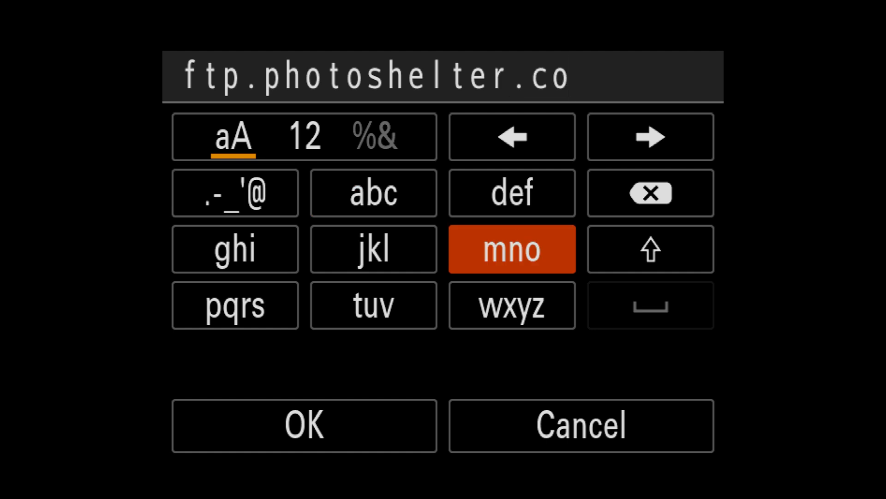
{"action": "left_click", "coordinate": [304, 425]}
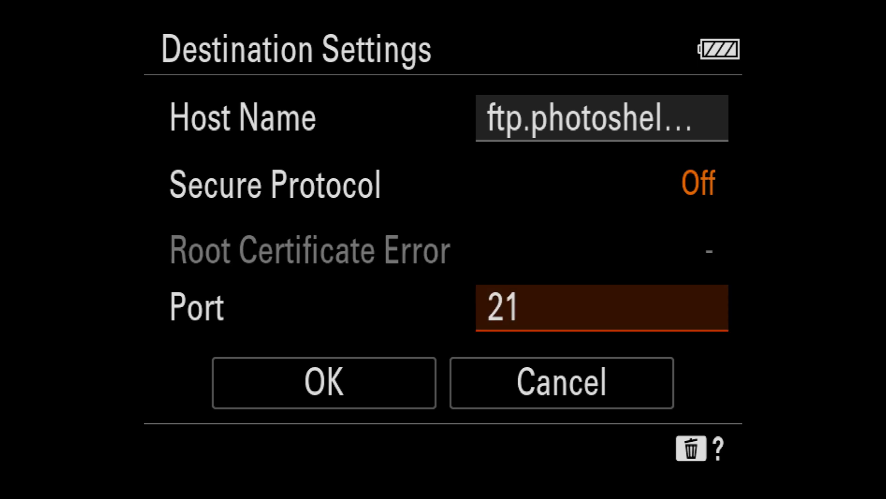
{"action": "left_click", "coordinate": [324, 382]}
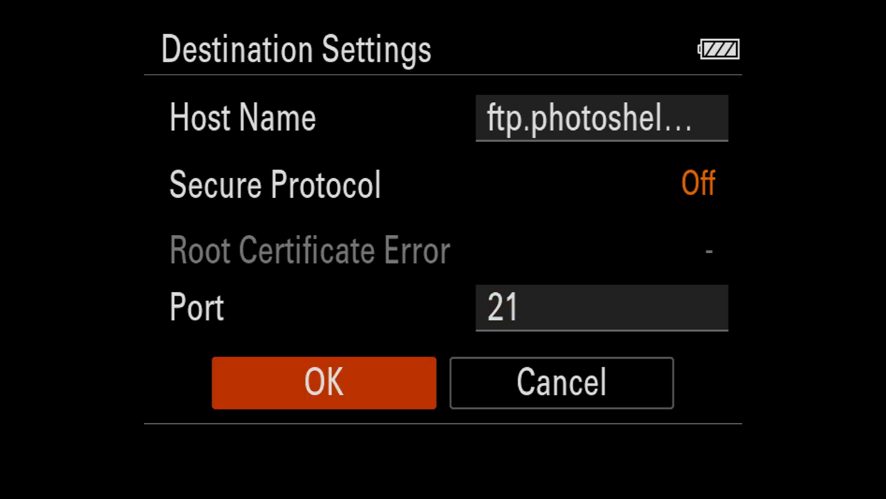
Save the destination settings and fill in the server login user name under User Info
{"action": "left_click", "coordinate": [323, 382]}
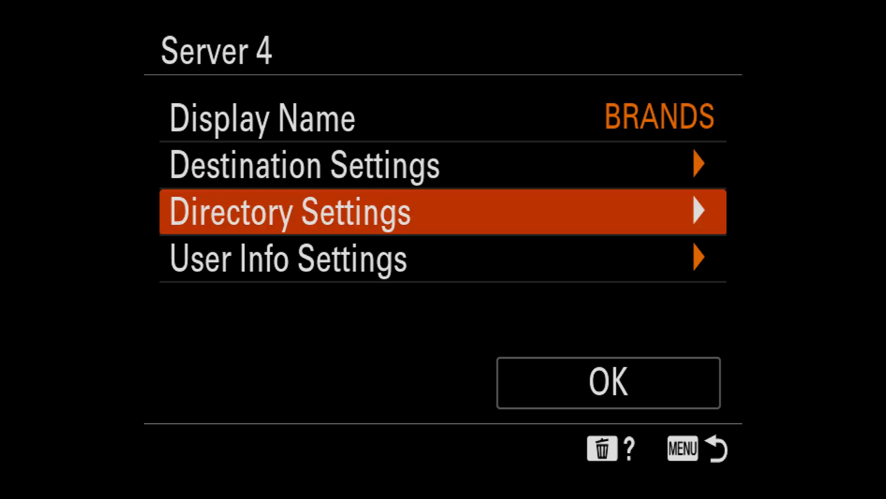
{"action": "left_click", "coordinate": [286, 258]}
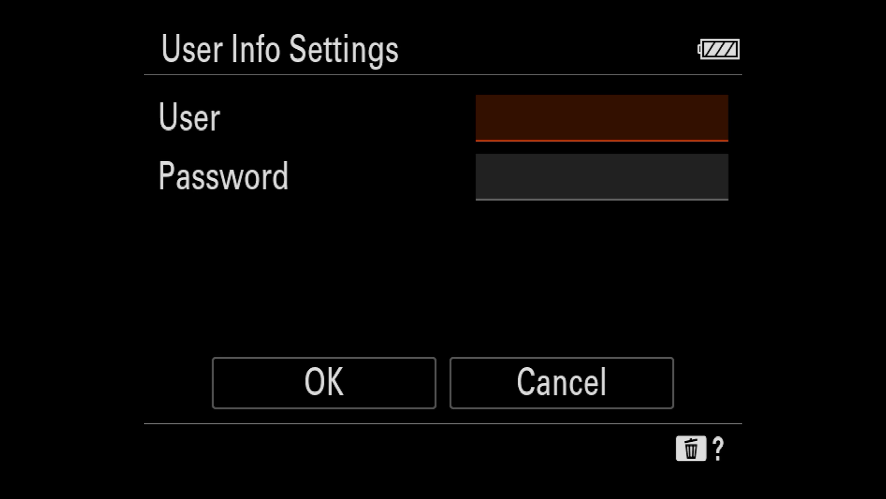
{"action": "left_click", "coordinate": [601, 119]}
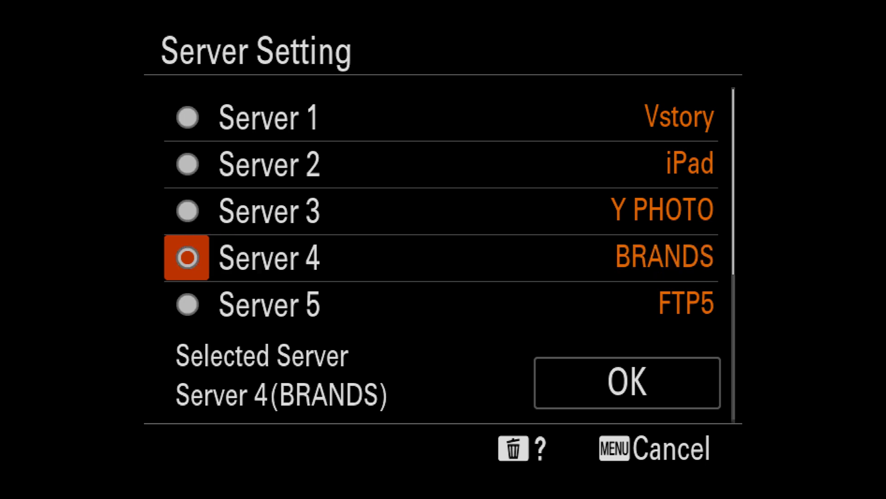
Confirm Server 4 (BRANDS) as the FTP destination and connect over Yphoto3
{"action": "left_click", "coordinate": [625, 383]}
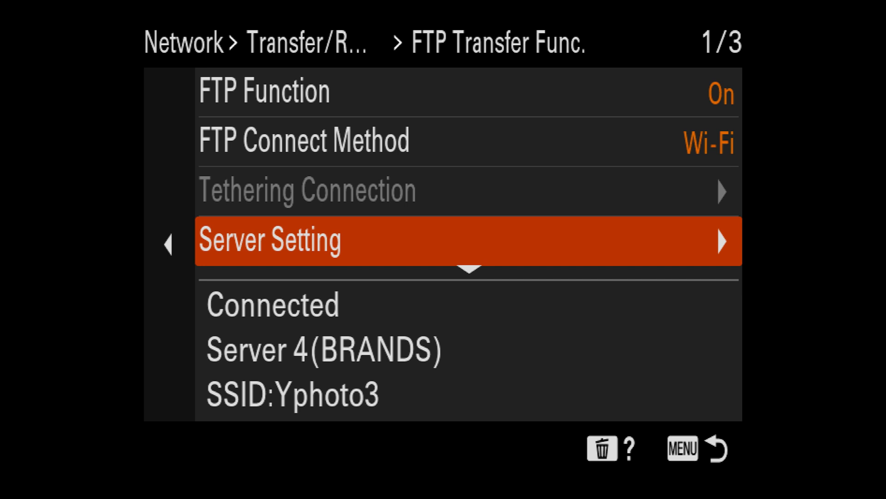
Scroll through FTP Transfer Func. pages 2/3 and 3/3 to the last options
{"action": "scroll", "scroll_direction": "down", "scroll_amount": 3}
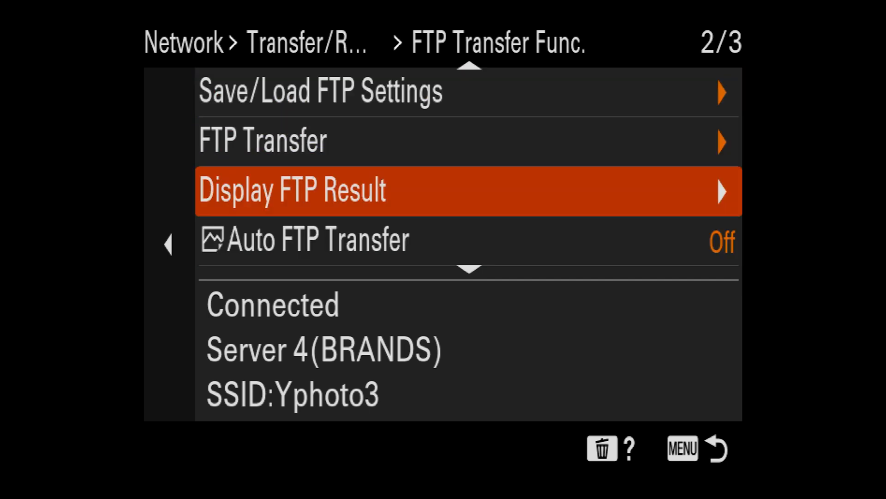
{"action": "key", "text": "Down"}
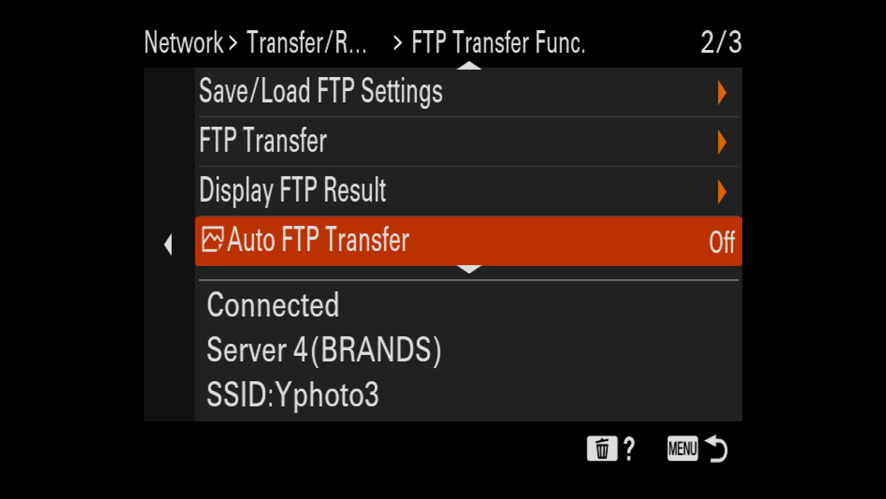
{"action": "scroll", "scroll_direction": "down", "scroll_amount": 3}
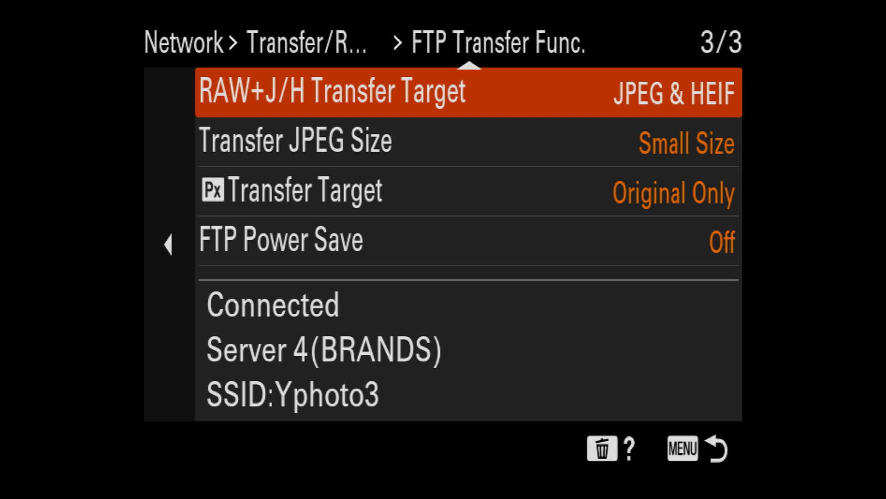
Highlight Px Transfer Target and bring up its choices, currently Original Only
{"action": "left_click", "coordinate": [293, 142]}
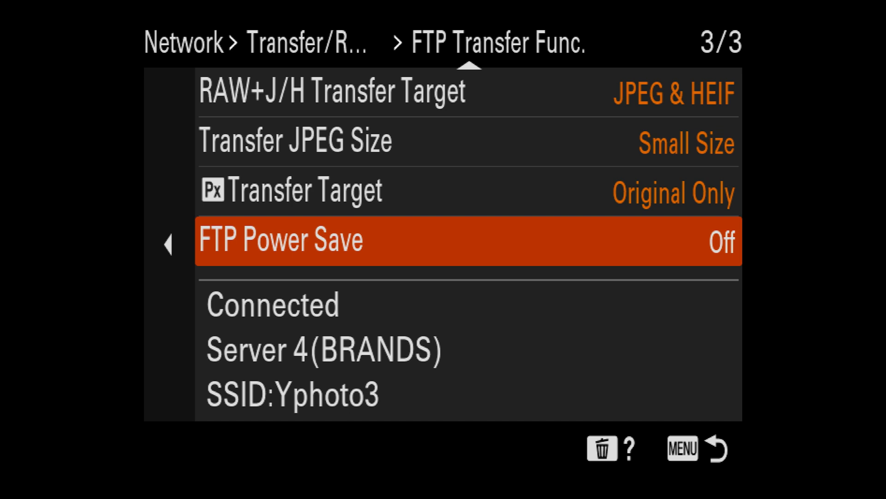
{"action": "key", "text": "up"}
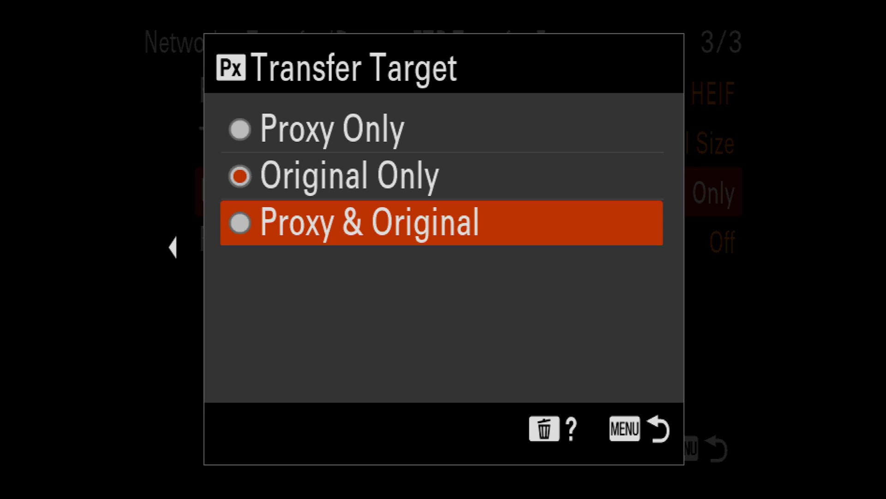
Set Px Transfer Target to Proxy & Original and return to the Transfer/Remote menu
{"action": "left_click", "coordinate": [333, 127]}
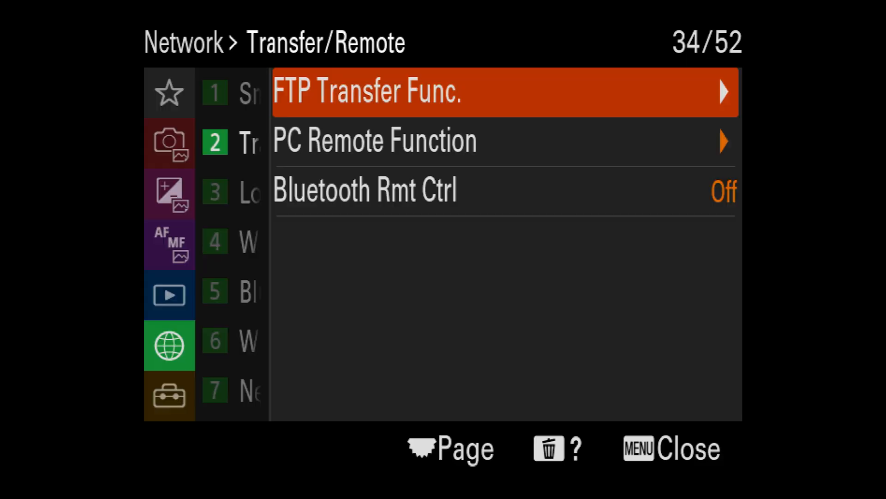
Reach Setup > Operation Customize and show the playback Custom Key rear assignments, key 3 on FTP Trans. (This Img.)
{"action": "key", "text": "Left"}
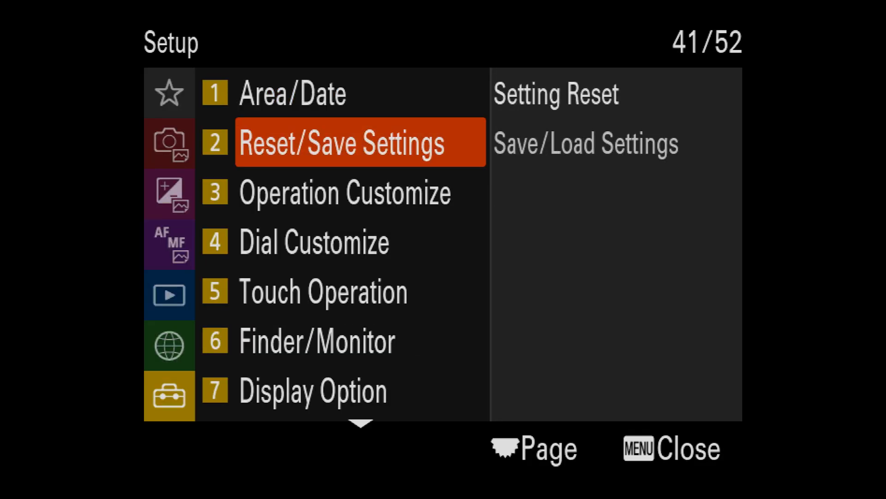
{"action": "key", "text": "down"}
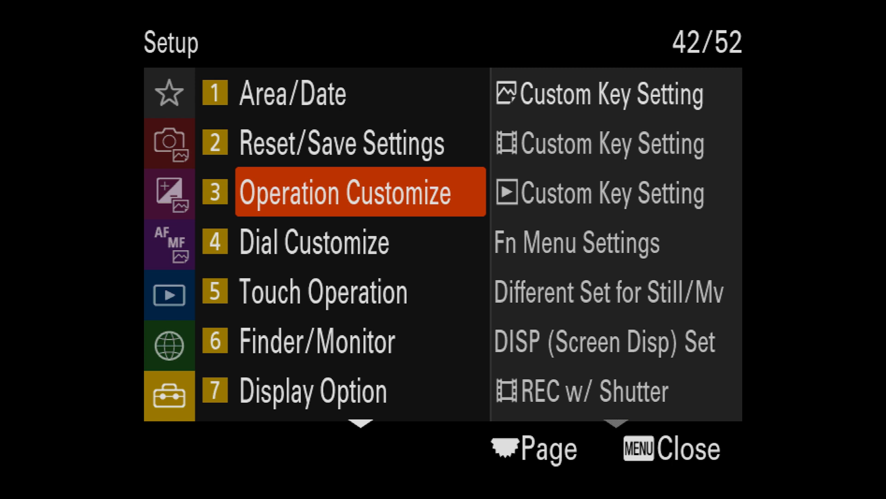
{"action": "left_click", "coordinate": [359, 192]}
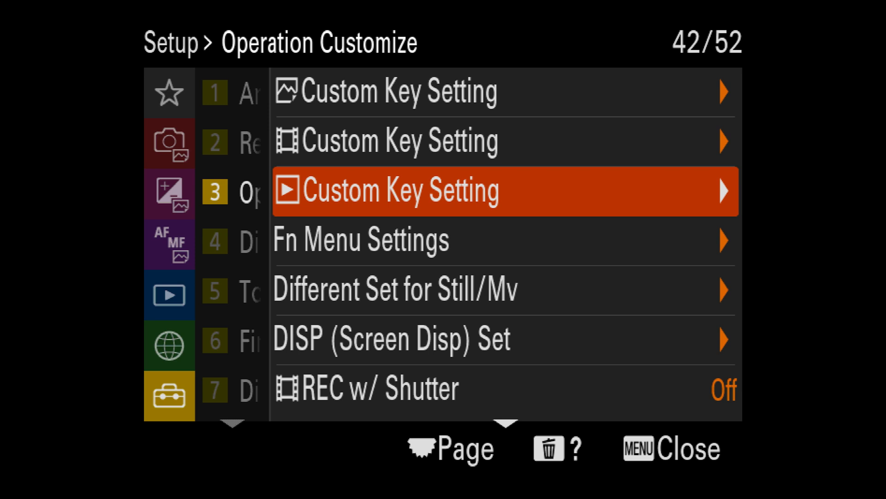
{"action": "left_click", "coordinate": [503, 191]}
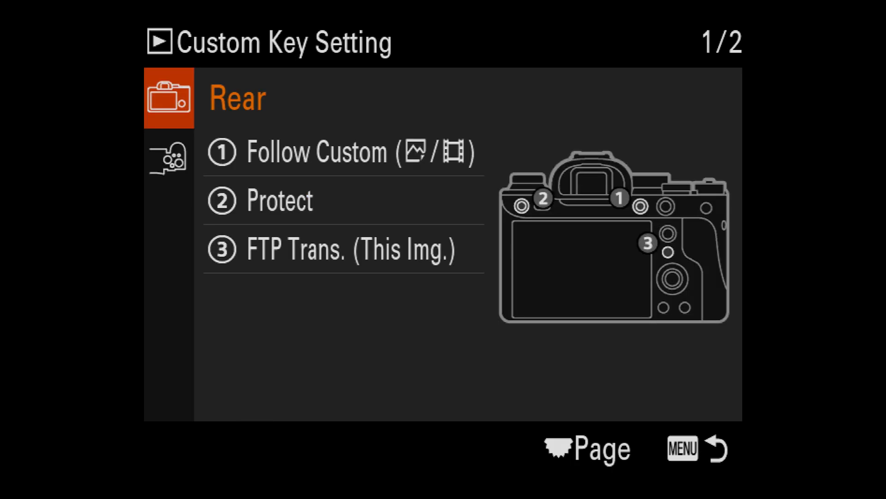